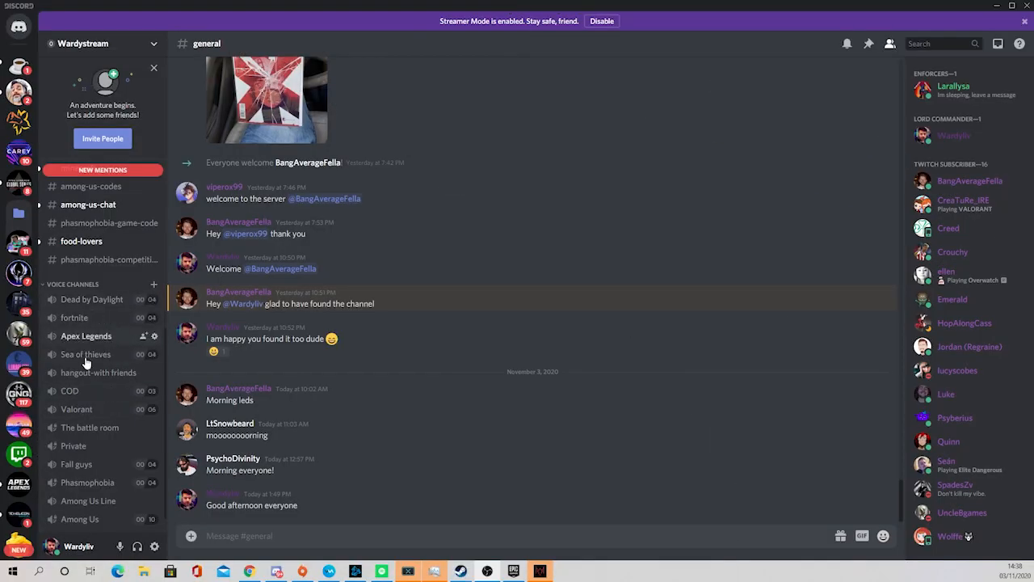
Step: Scroll the channel list down to the Voice Channels section to reach Private
scroll(up, 3)
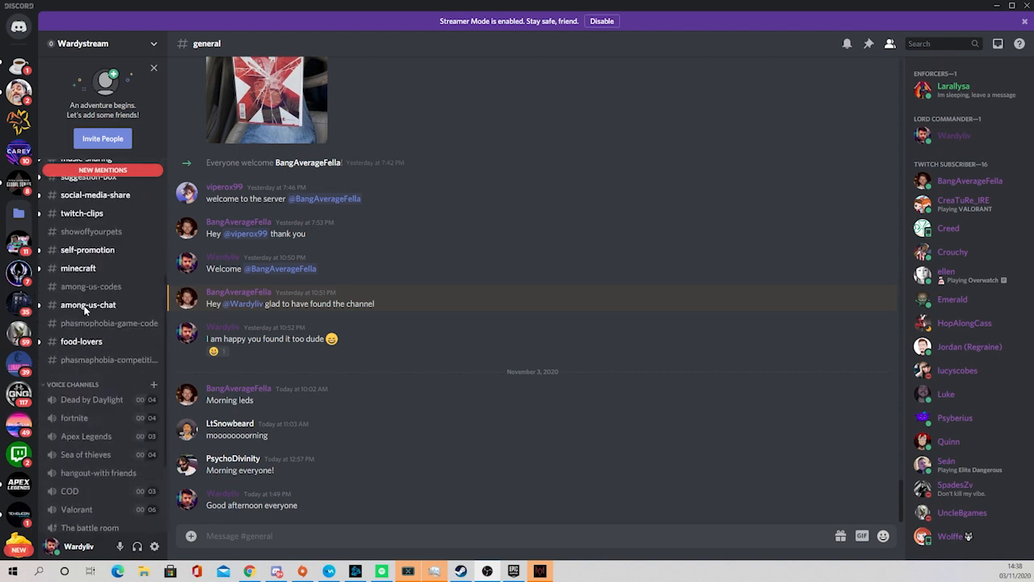
scroll(down, 3)
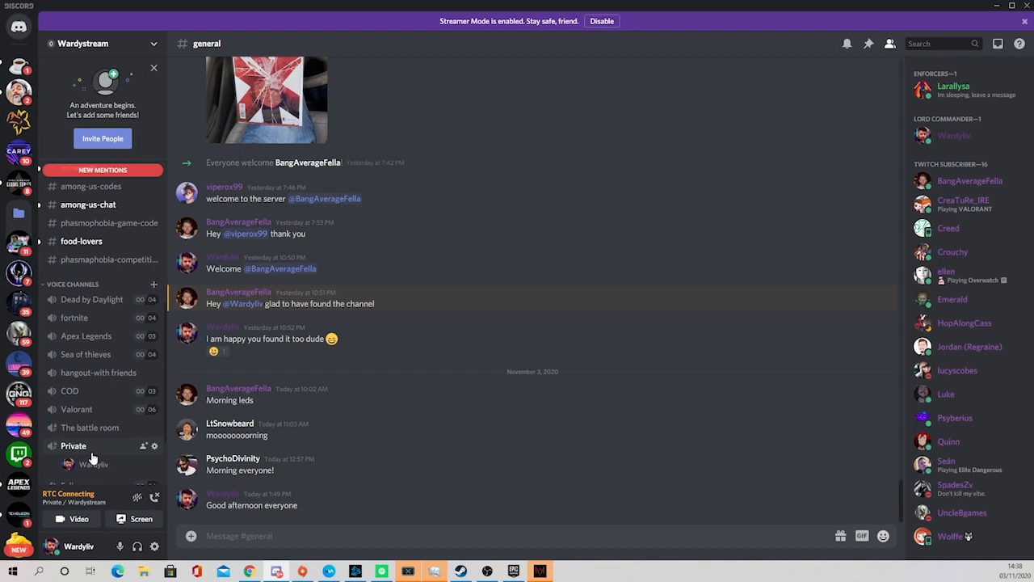
scroll(down, 3)
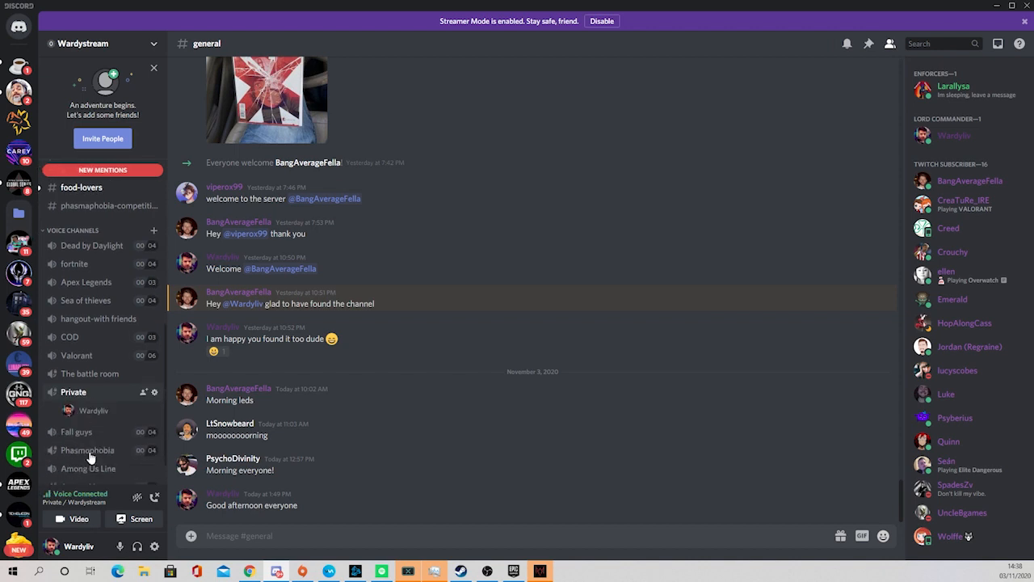
mouse_move(134, 519)
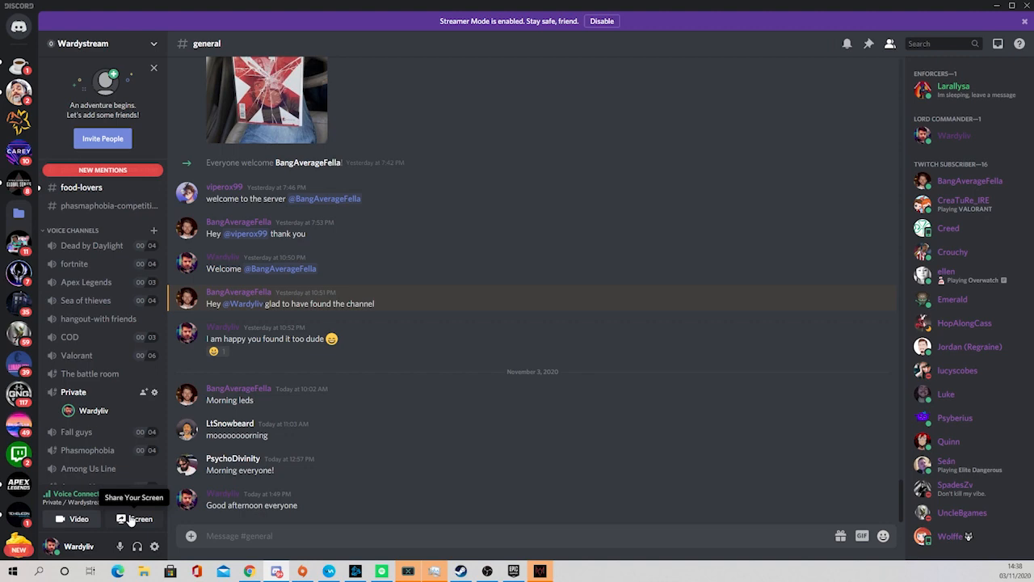
Step: Start a screen share and browse the Screens and Applications tabs for Watch Dogs Legion
click(136, 518)
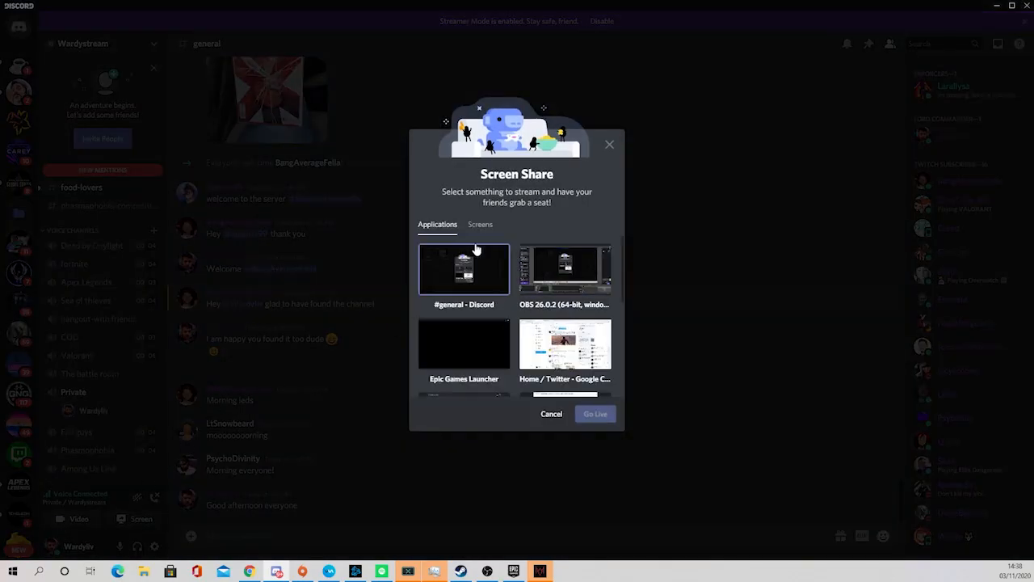
click(480, 224)
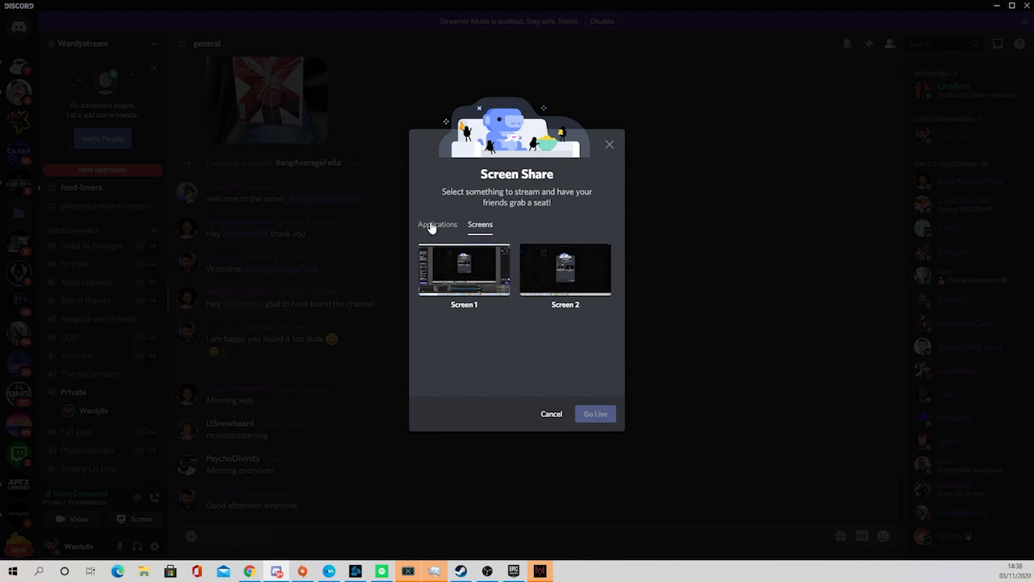
click(436, 225)
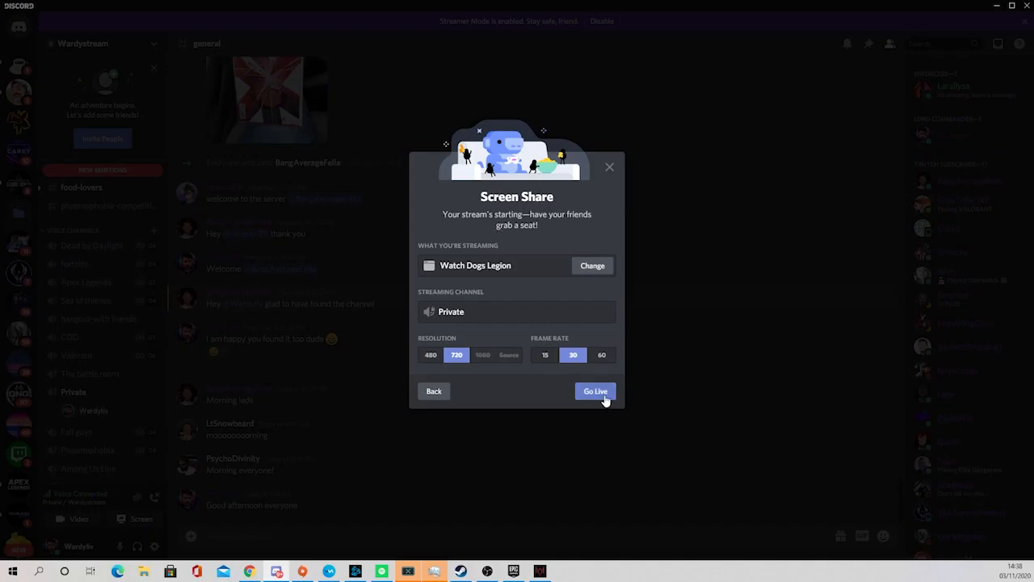
Step: Go Live to start streaming Watch Dogs Legion into the Private voice channel
click(595, 391)
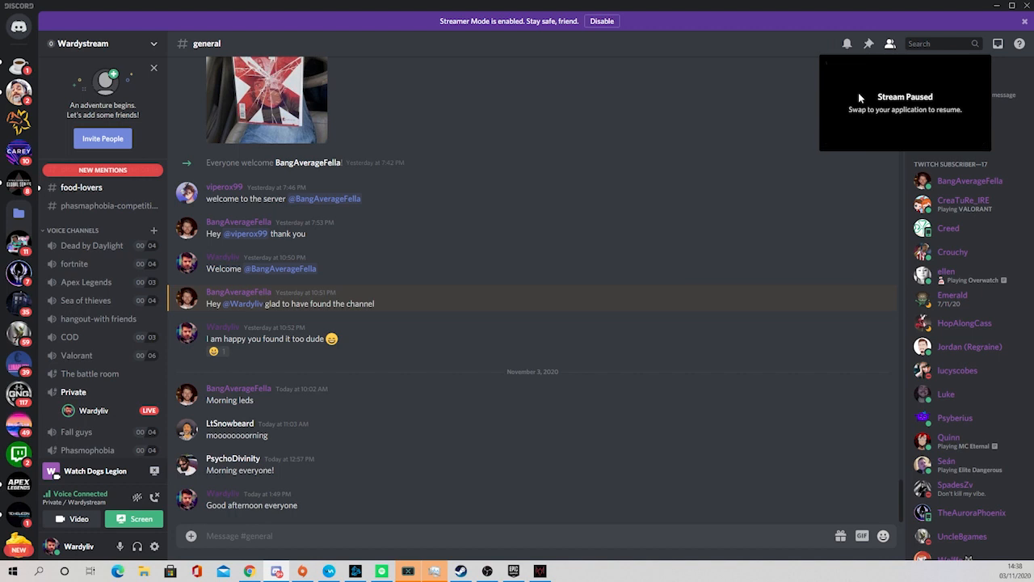
mouse_move(870, 122)
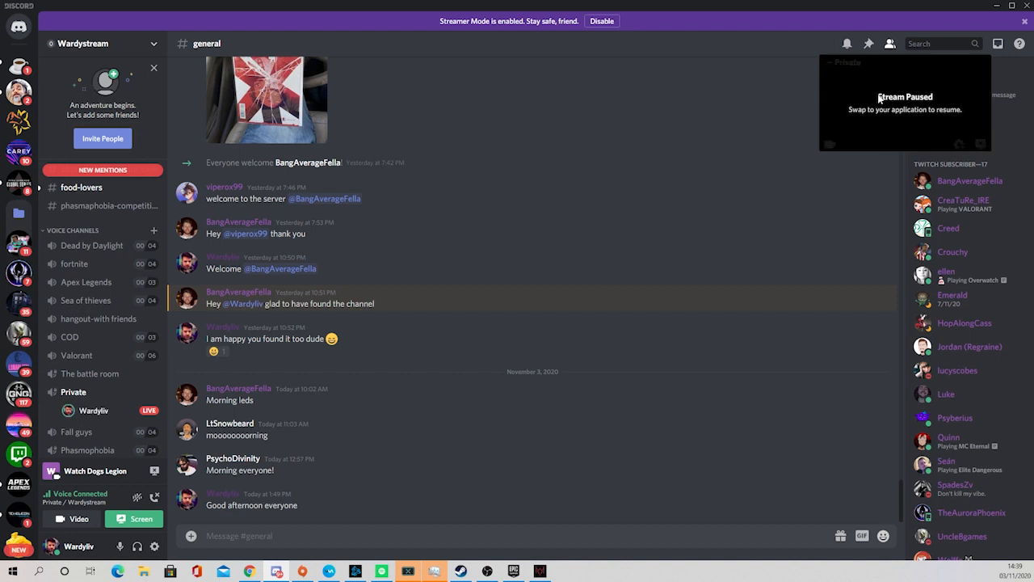
mouse_move(772, 178)
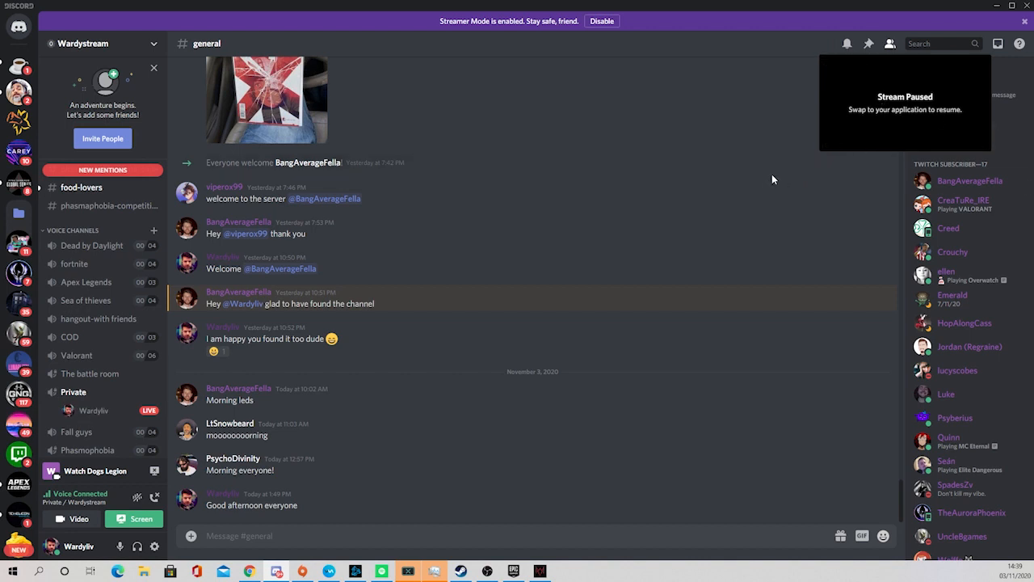